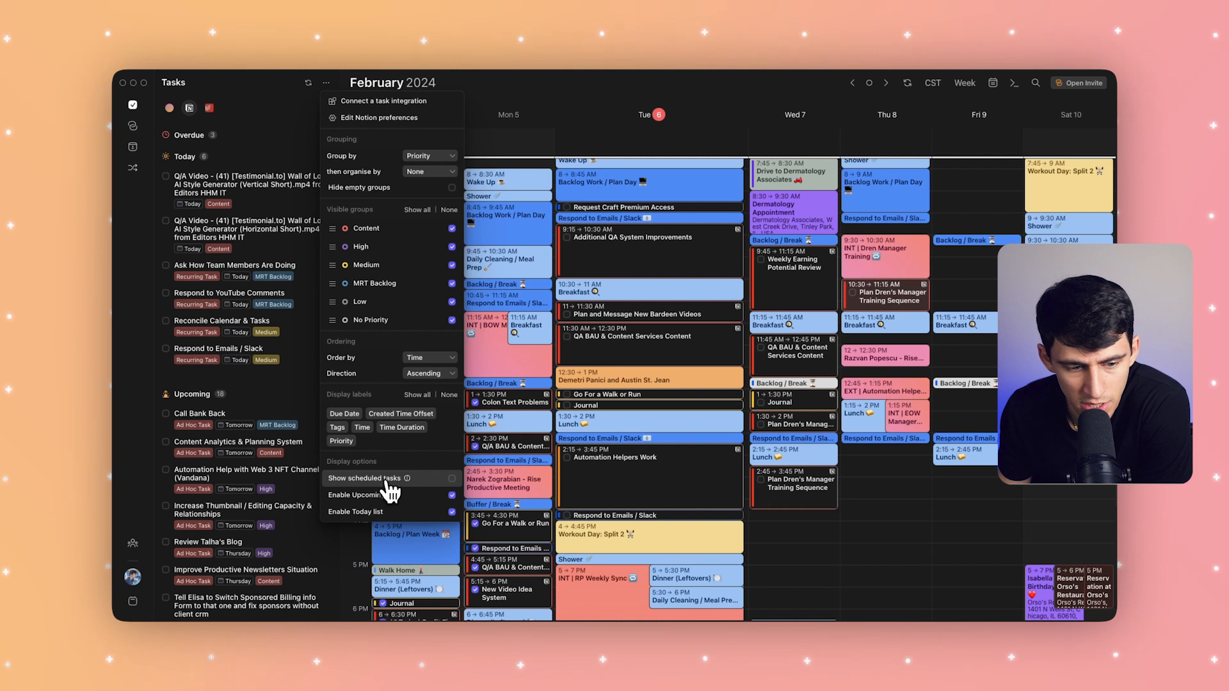
Enable 'Show scheduled tasks' in Morgen's Today list, then check the Weekly Earning Potential Review page in Notion.
click(452, 478)
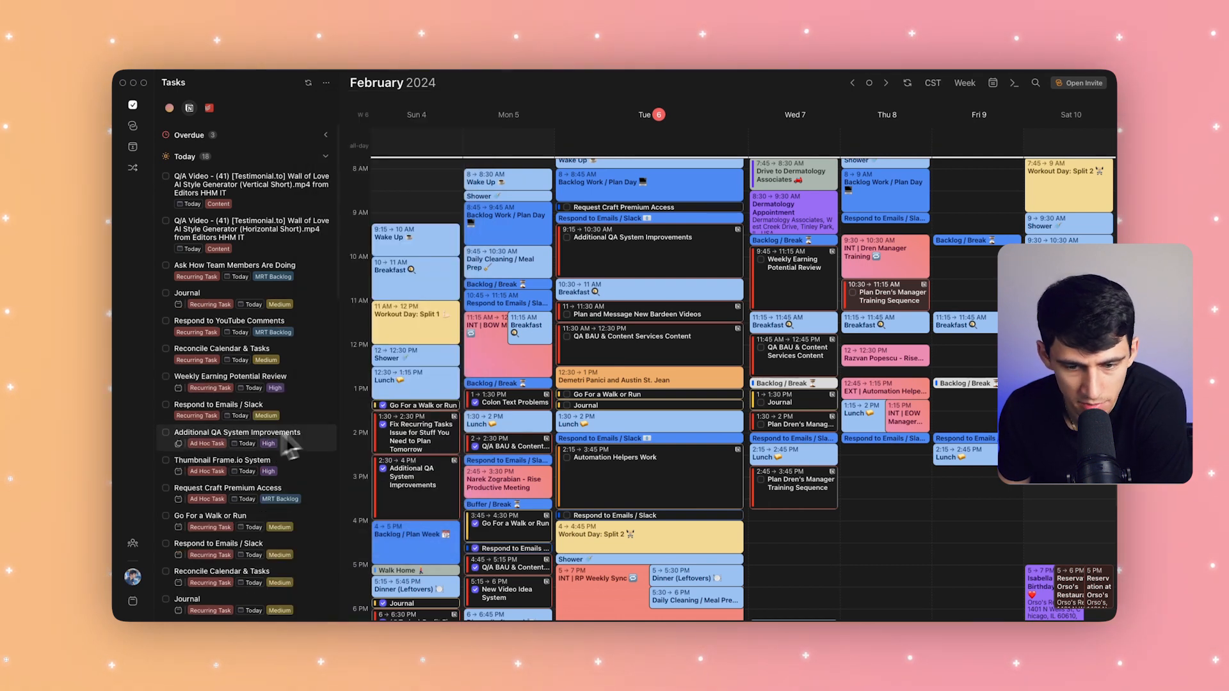
scroll(down, 3)
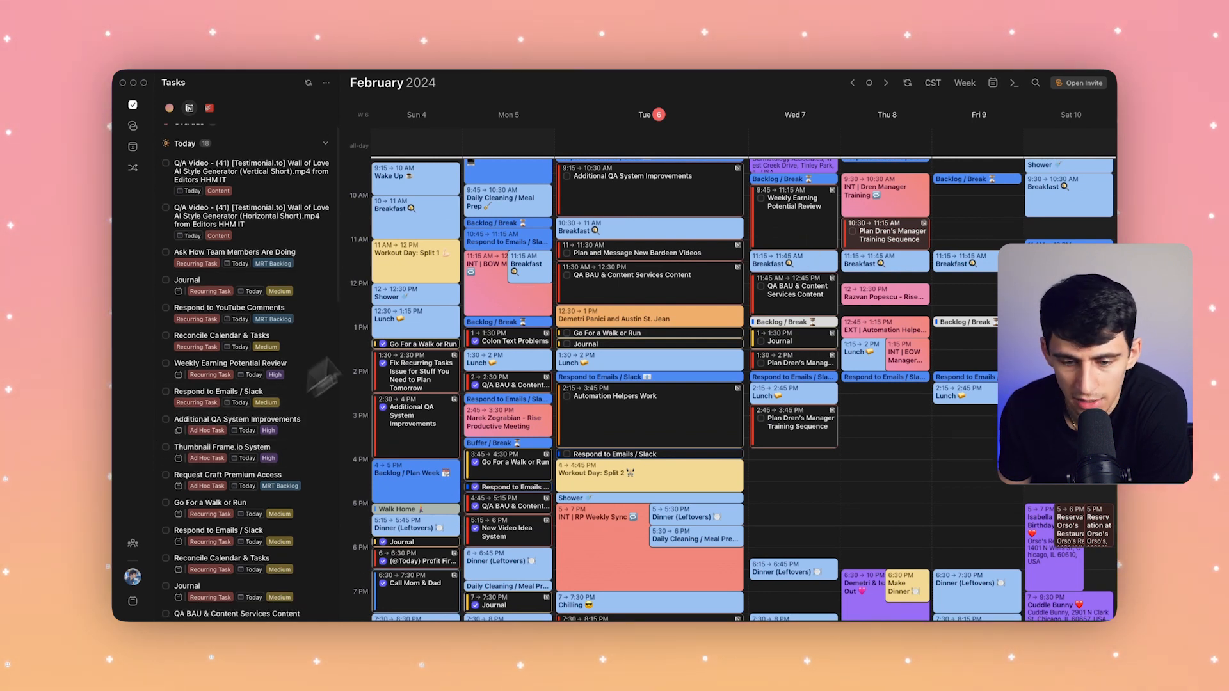
scroll(up, 3)
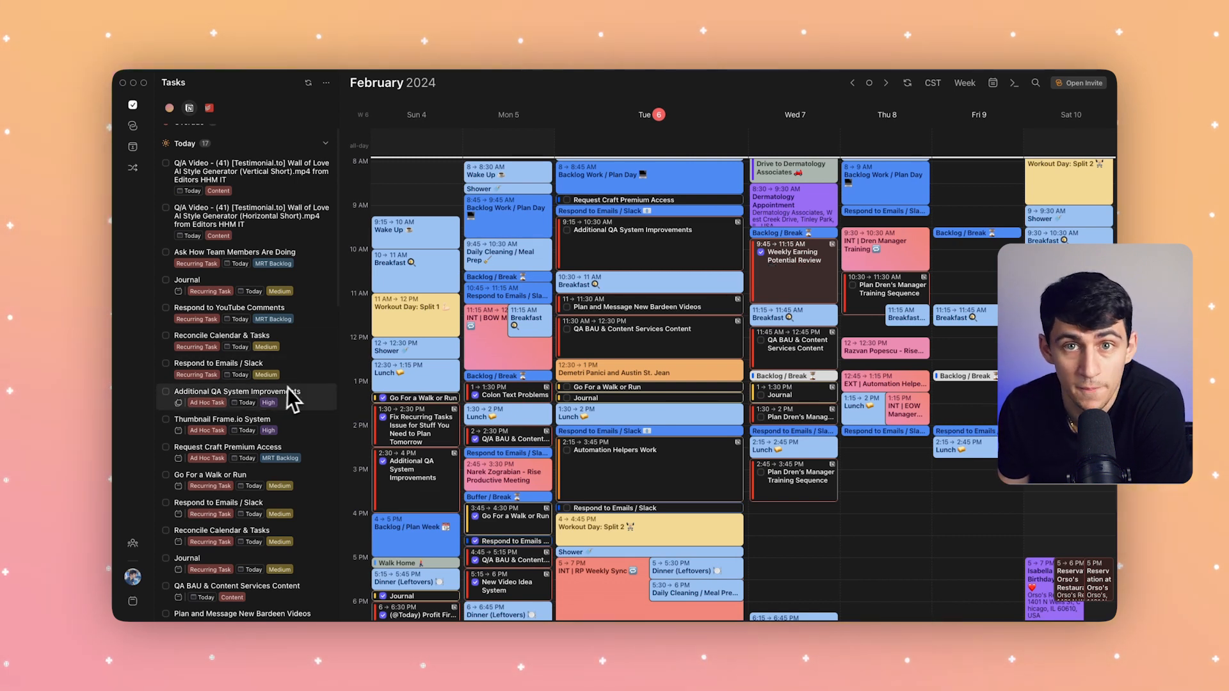
mouse_move(228, 311)
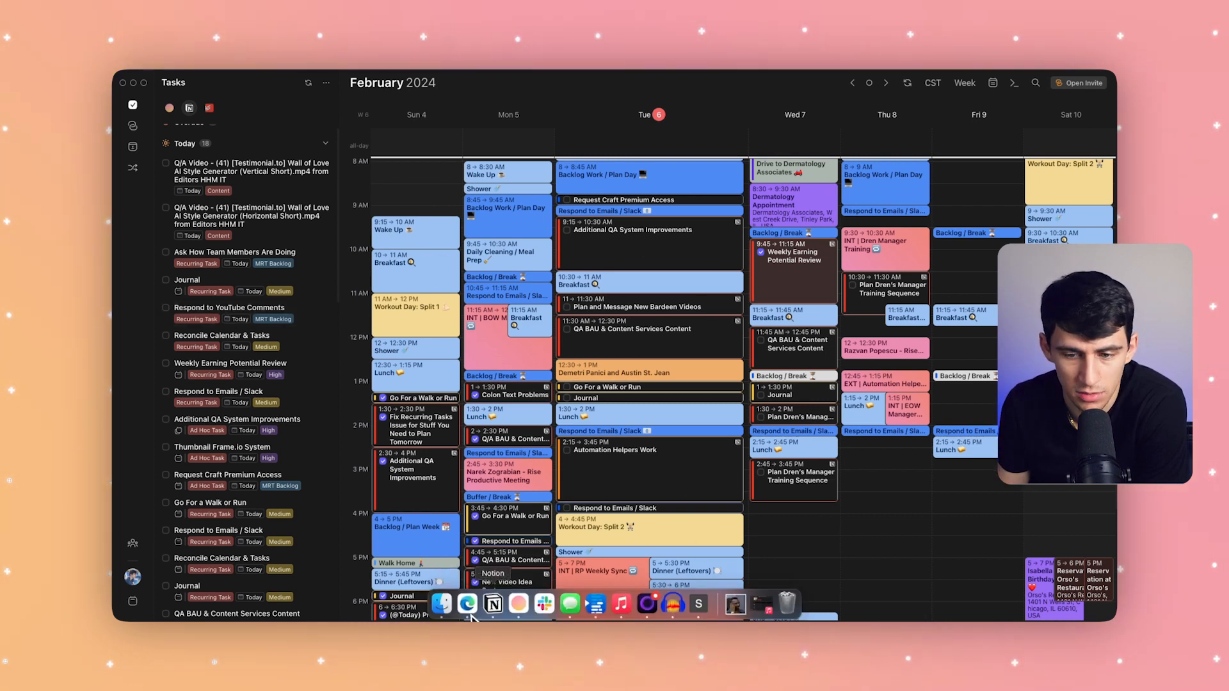
click(792, 251)
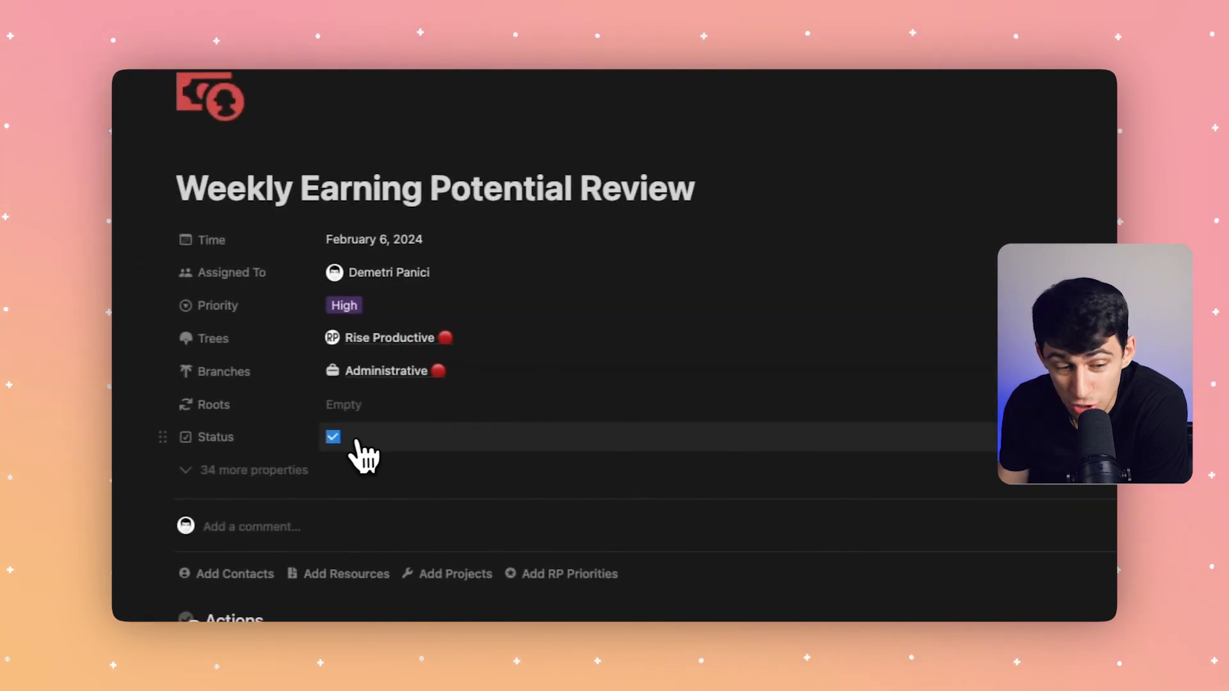